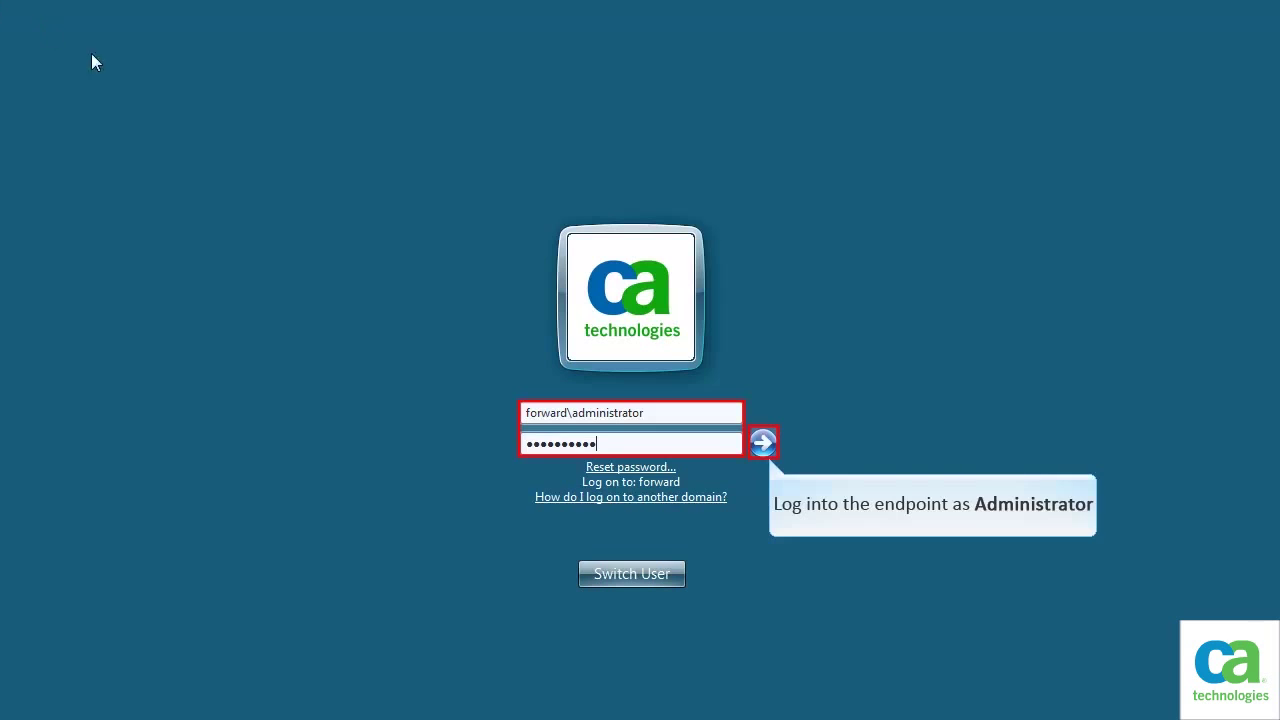
Submit the domain administrator credentials at the Windows logon screen.
click(762, 443)
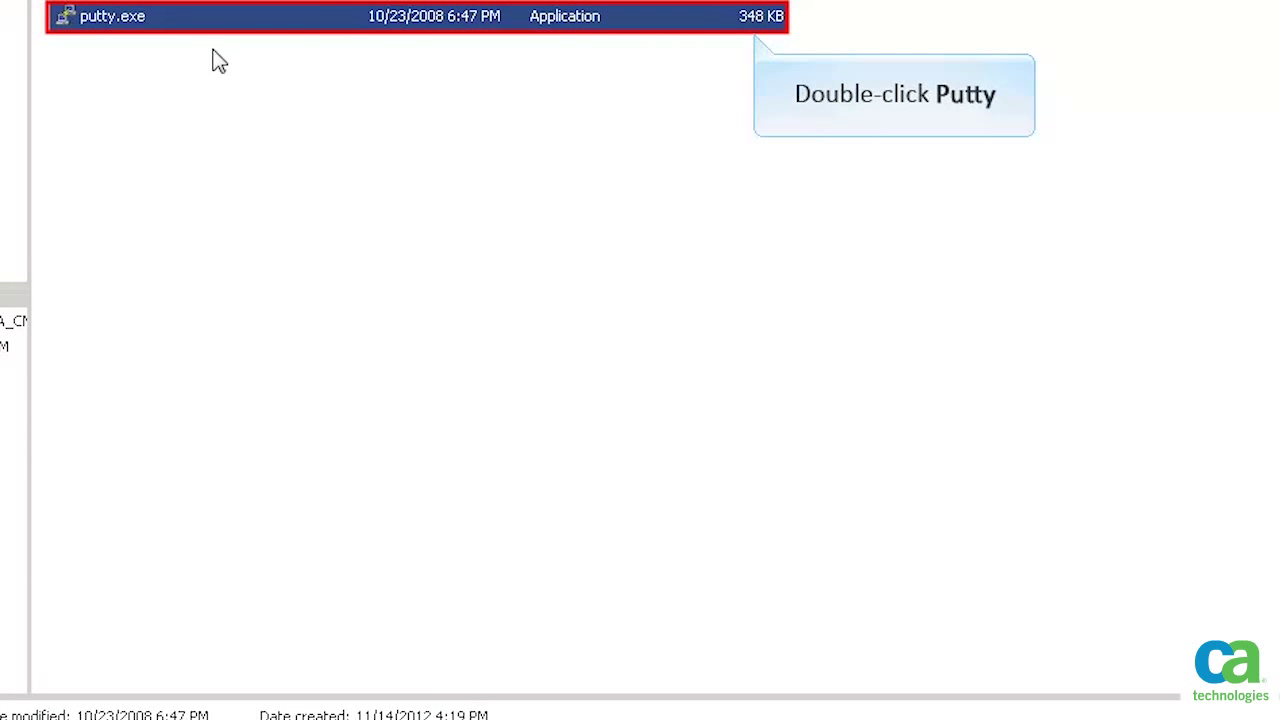
Launch PuTTY and connect over SSH to VM21RHEL on port 22.
double_click(111, 16)
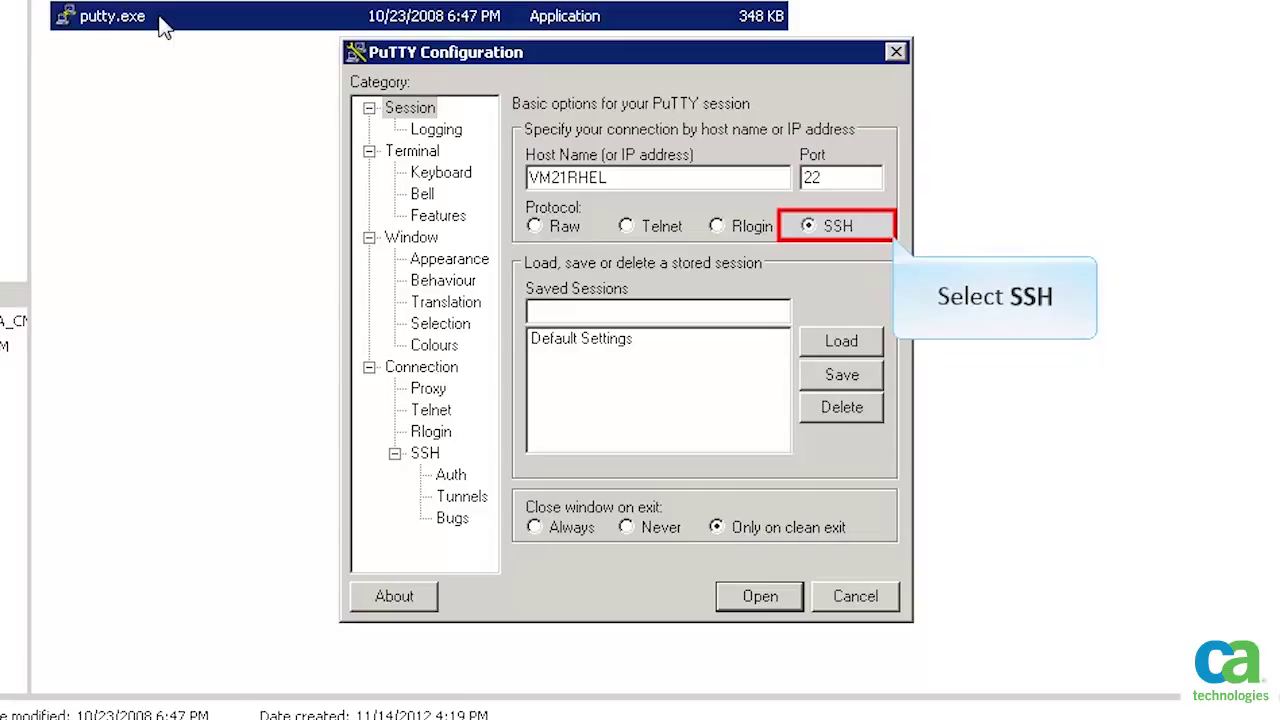
click(838, 225)
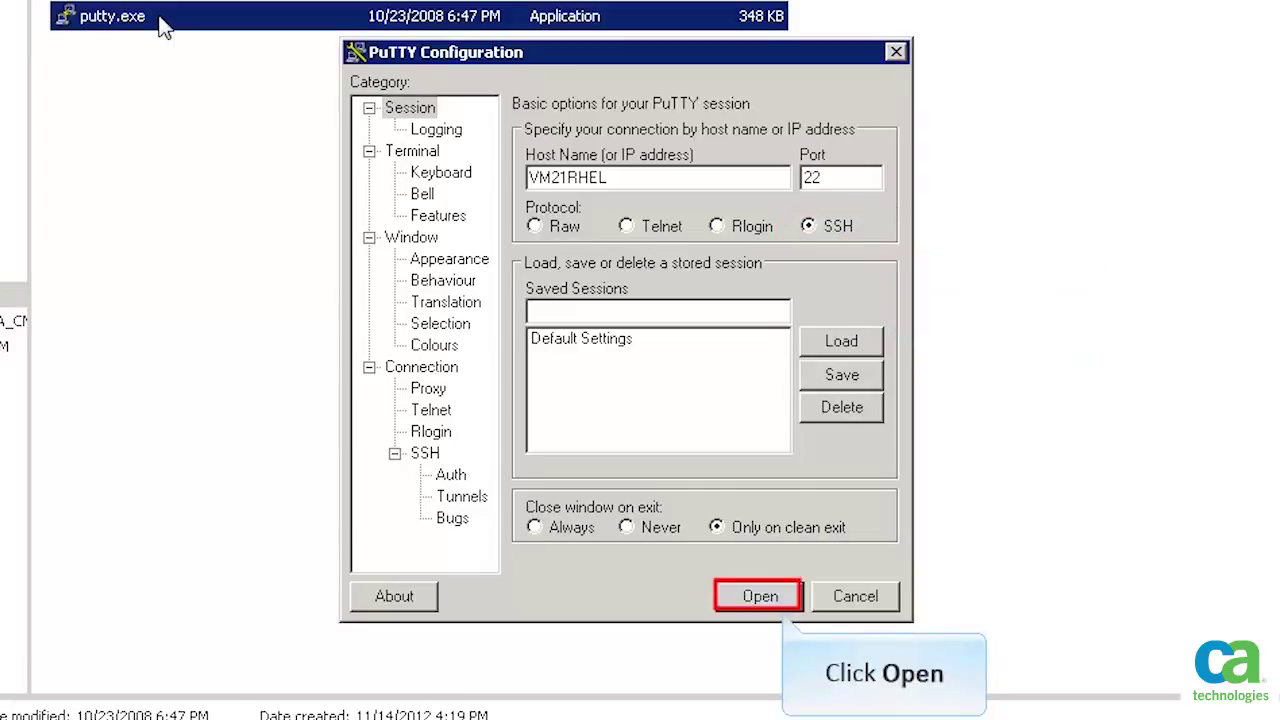
mouse_move(372, 220)
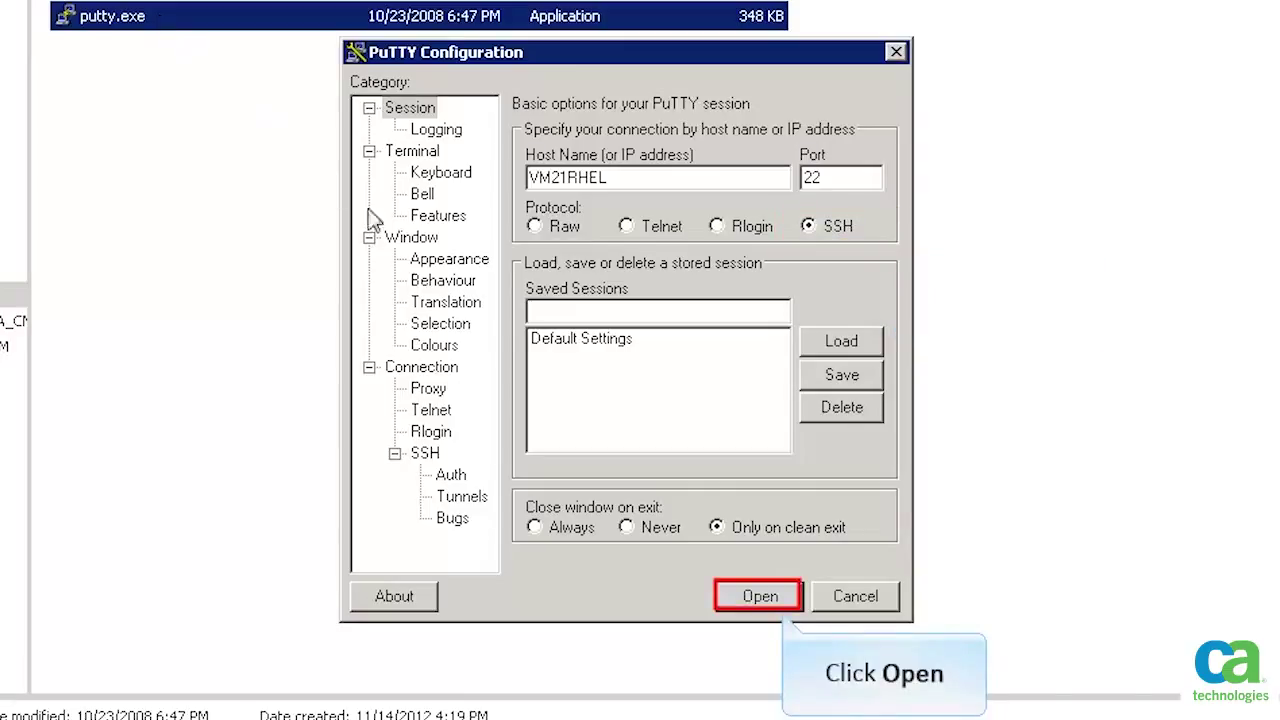
click(758, 595)
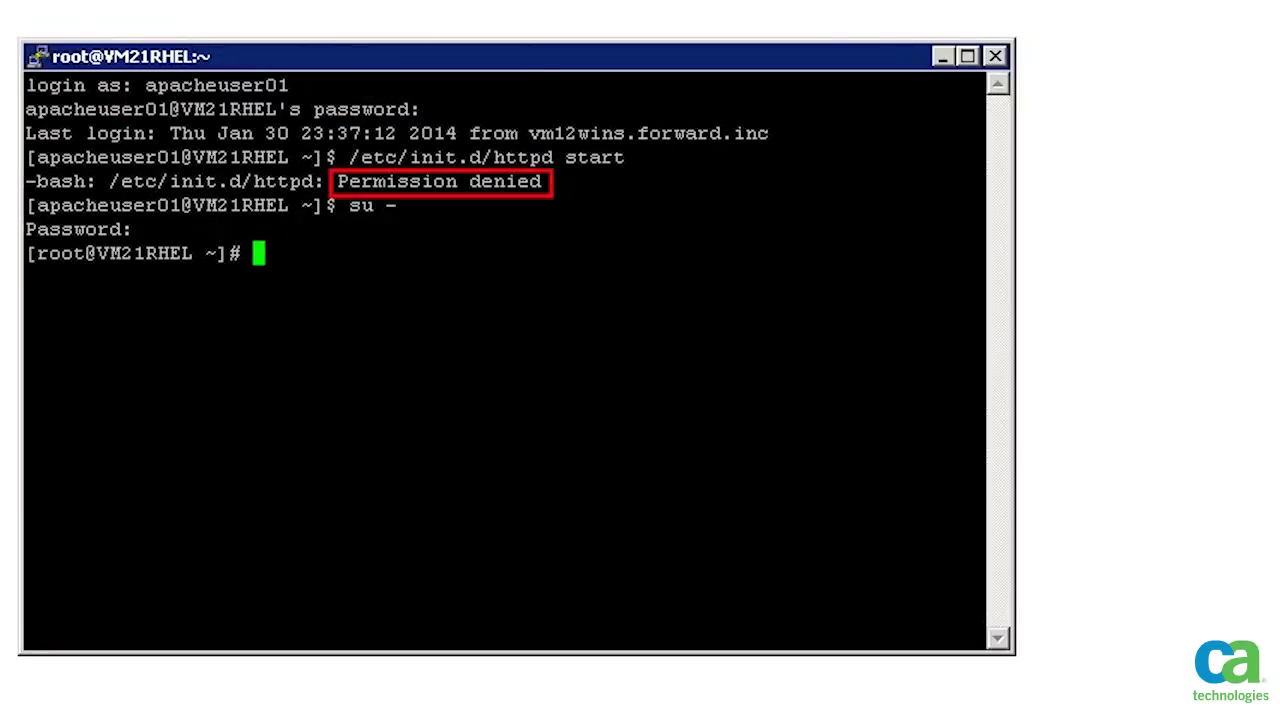
Exit the shell to end the PuTTY session after the denied httpd start.
text(Exit)
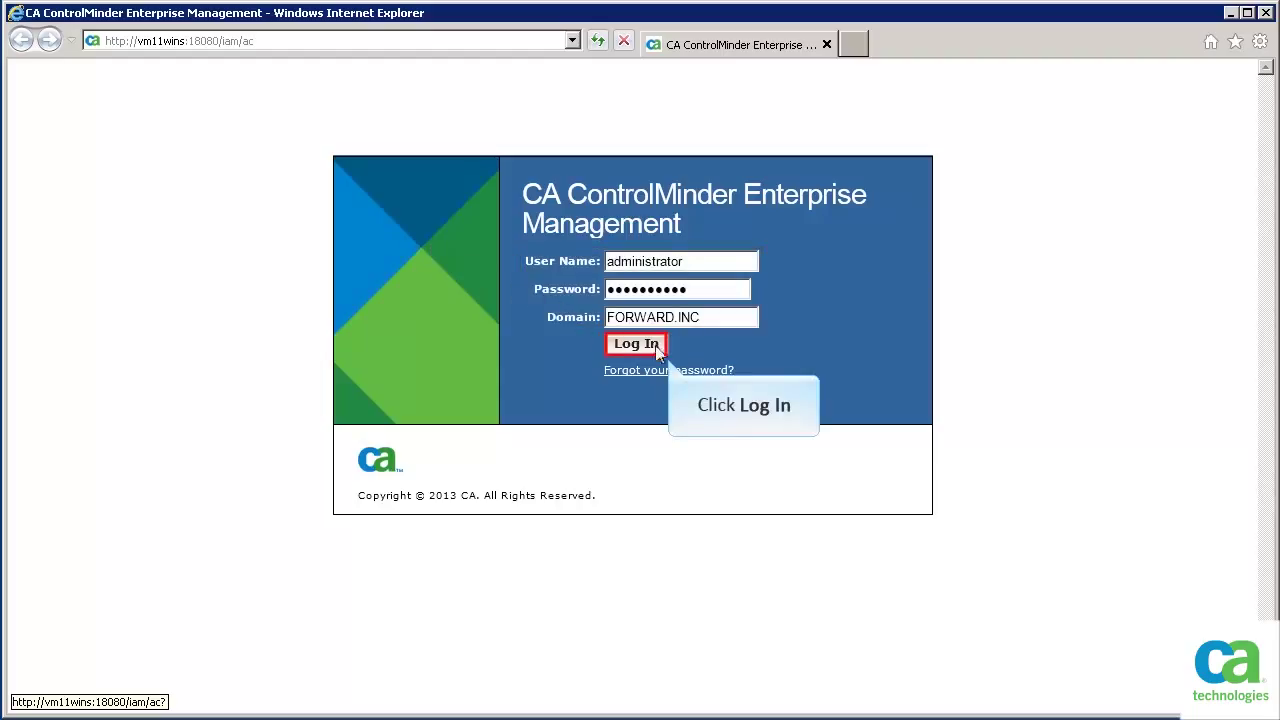
Log in as administrator and bring up Policy Management's Create Policy form.
click(636, 343)
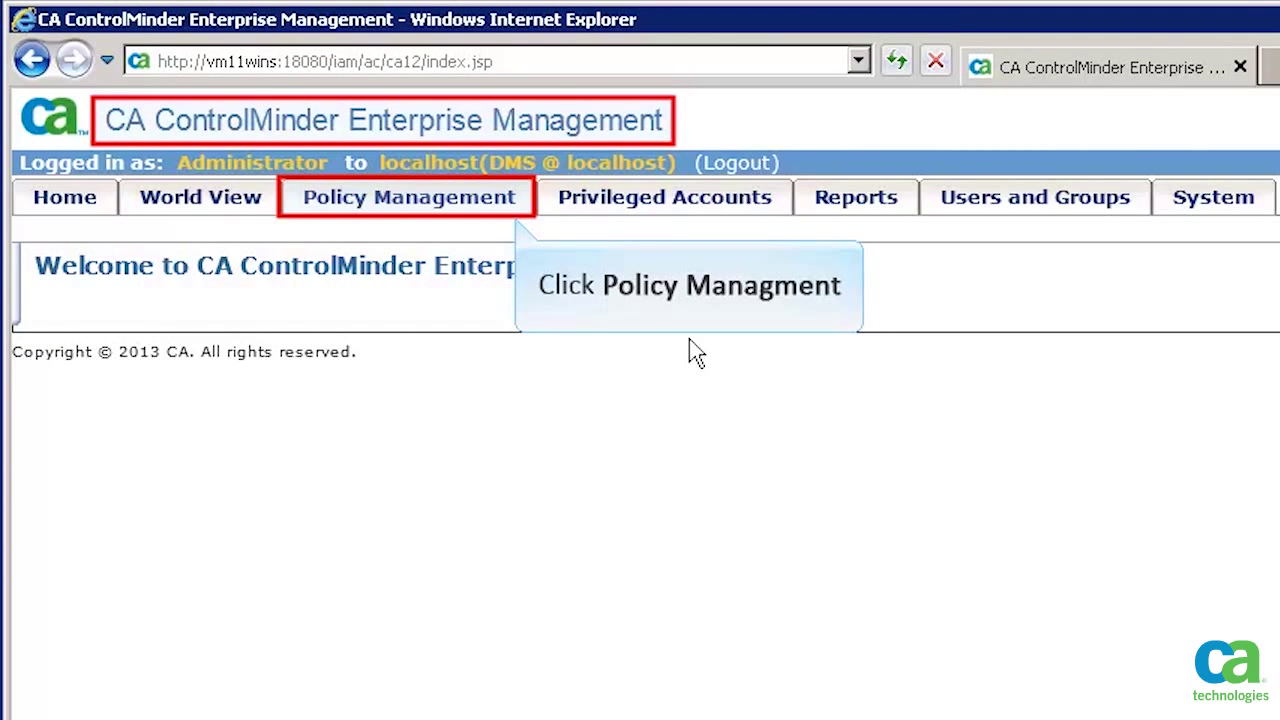
click(405, 197)
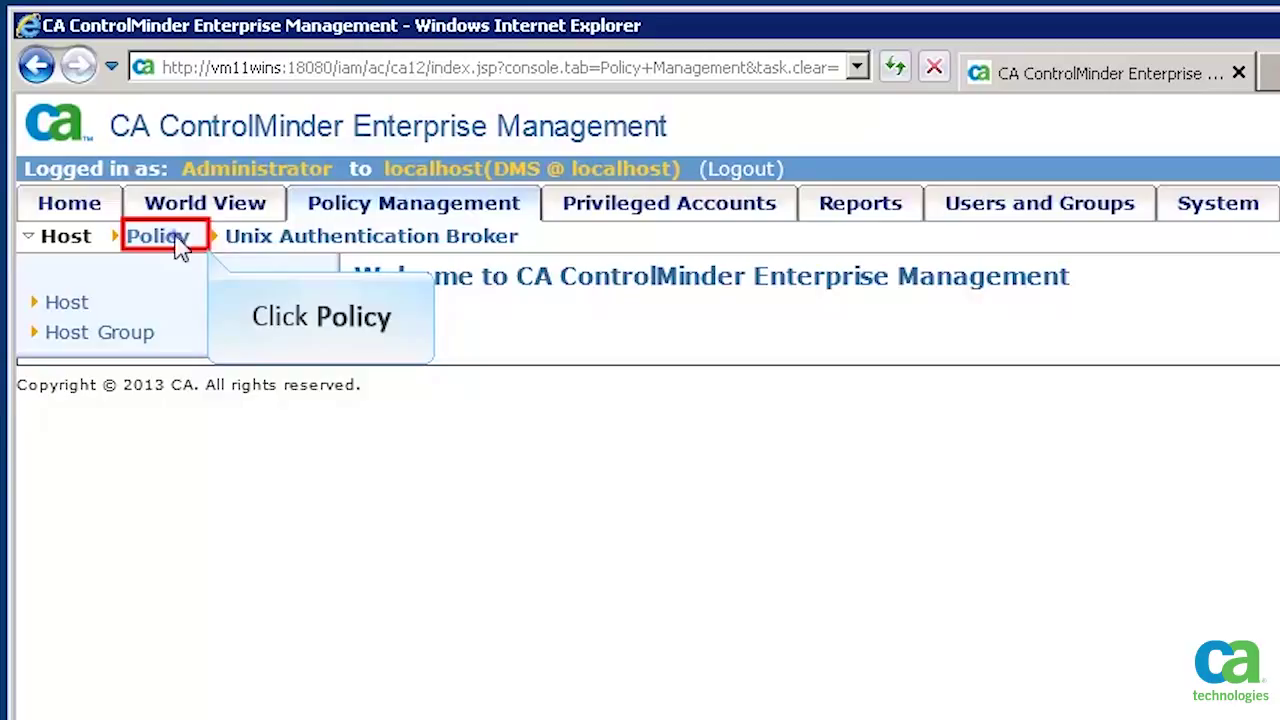
click(157, 236)
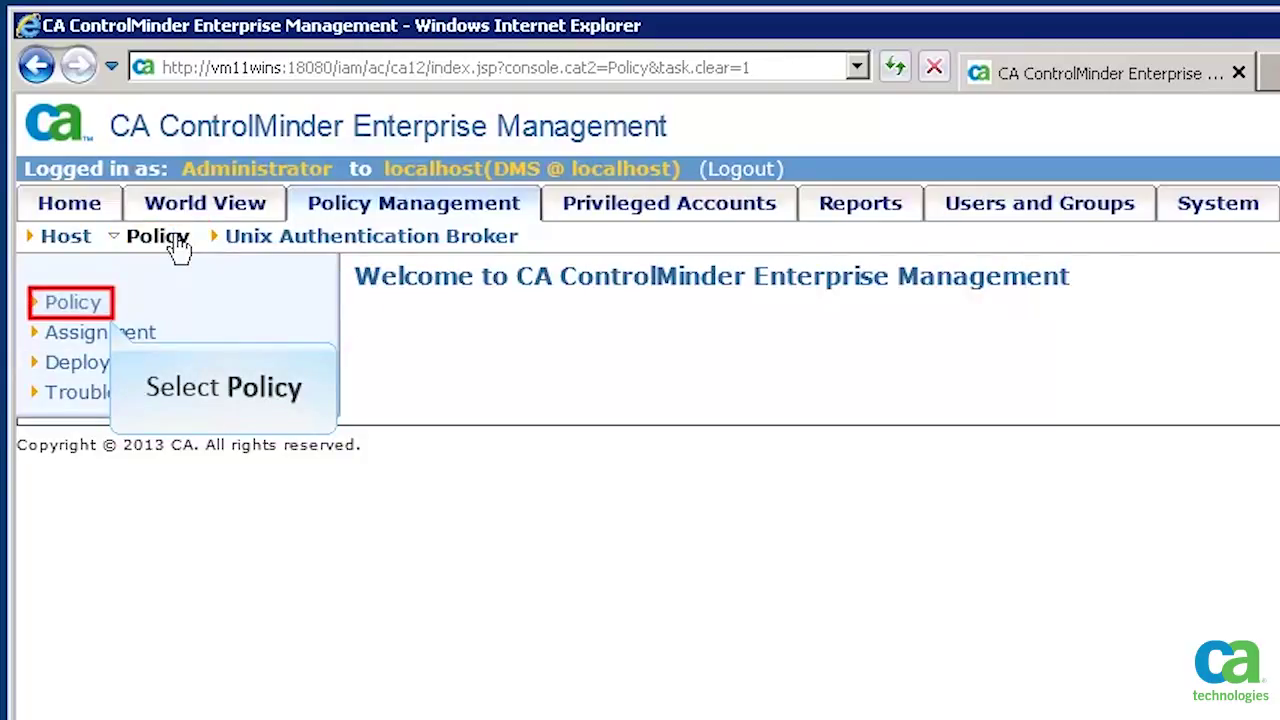
click(72, 302)
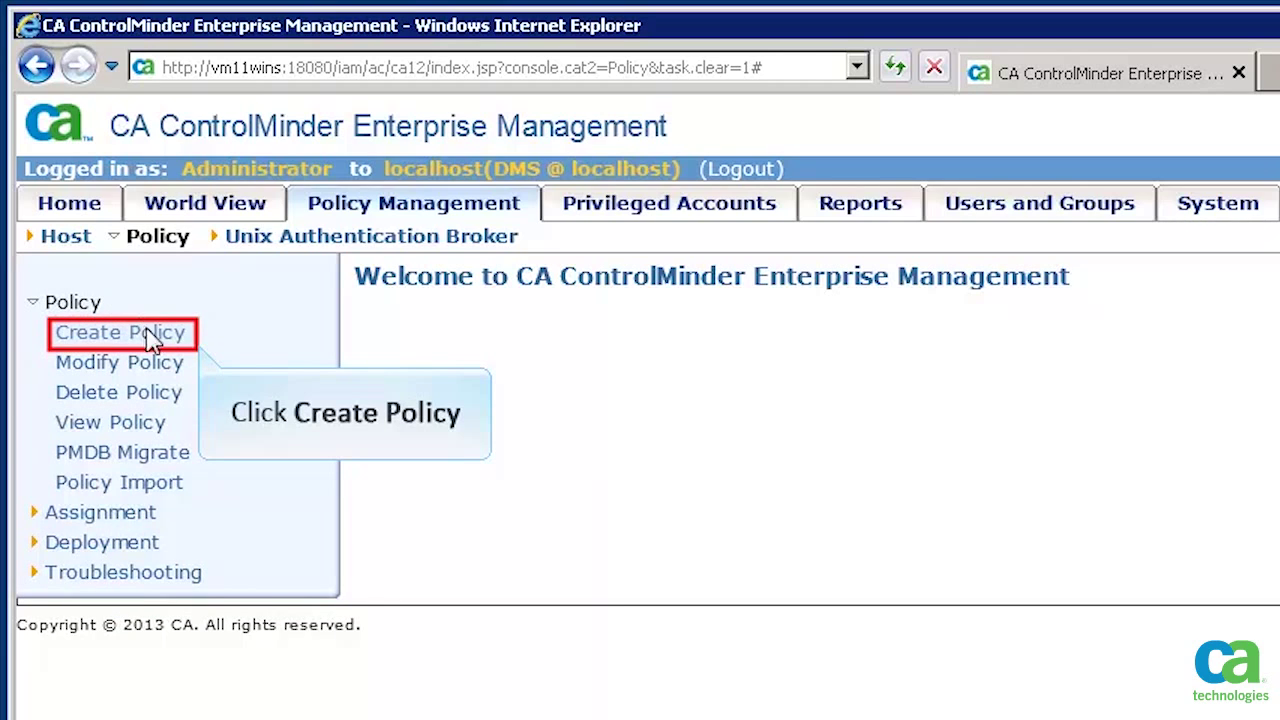
click(120, 332)
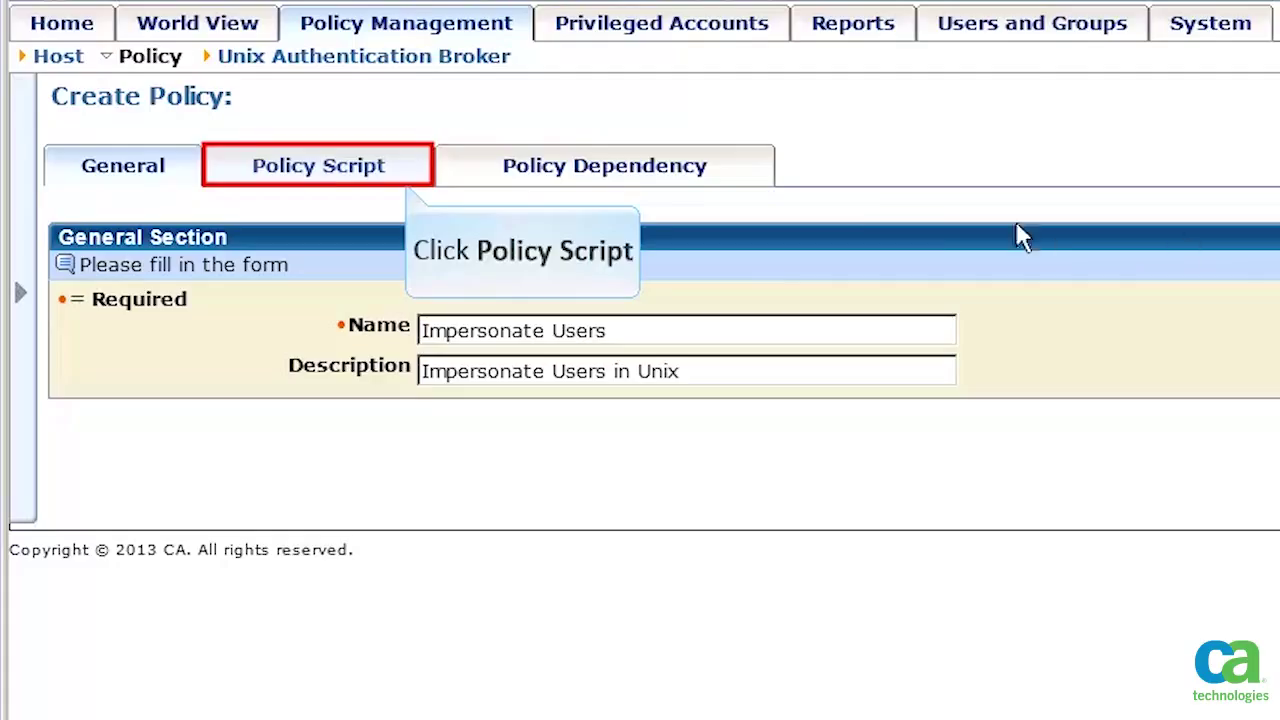
Write SURROGATE deploy and undeploy scripts letting DB_USERS and APACHE_USERS act as root.
click(317, 165)
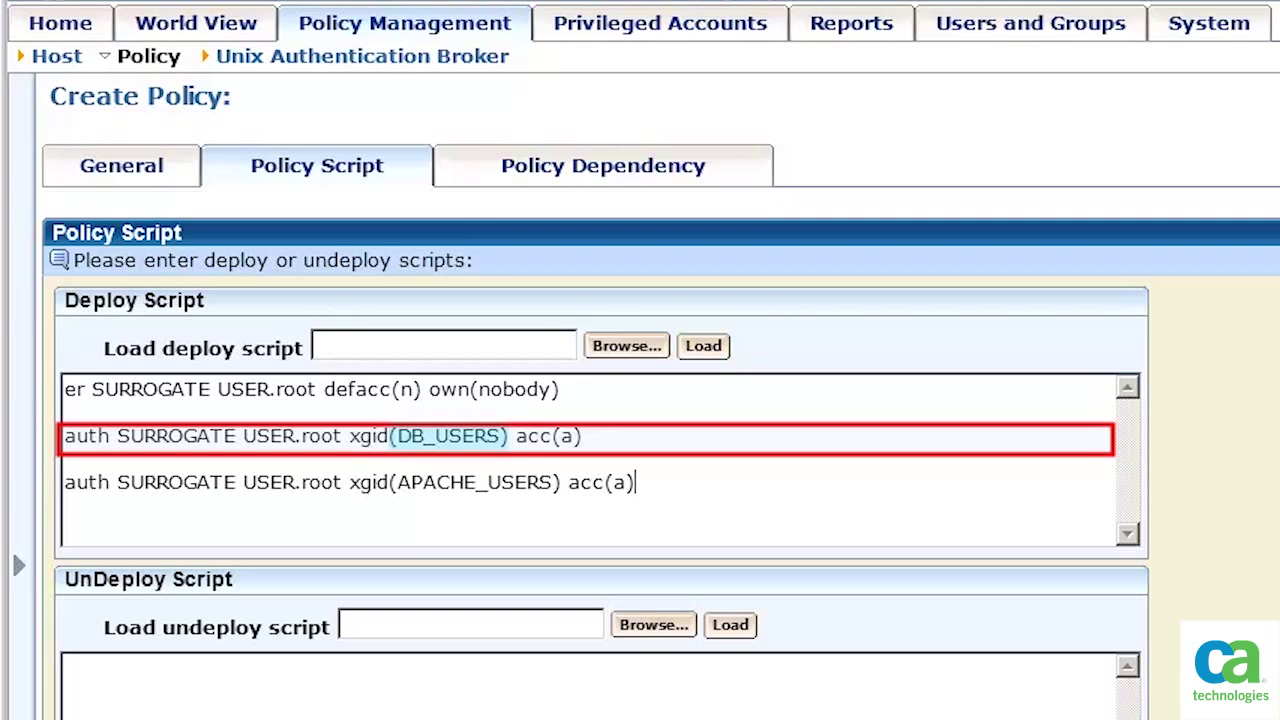
click(470, 482)
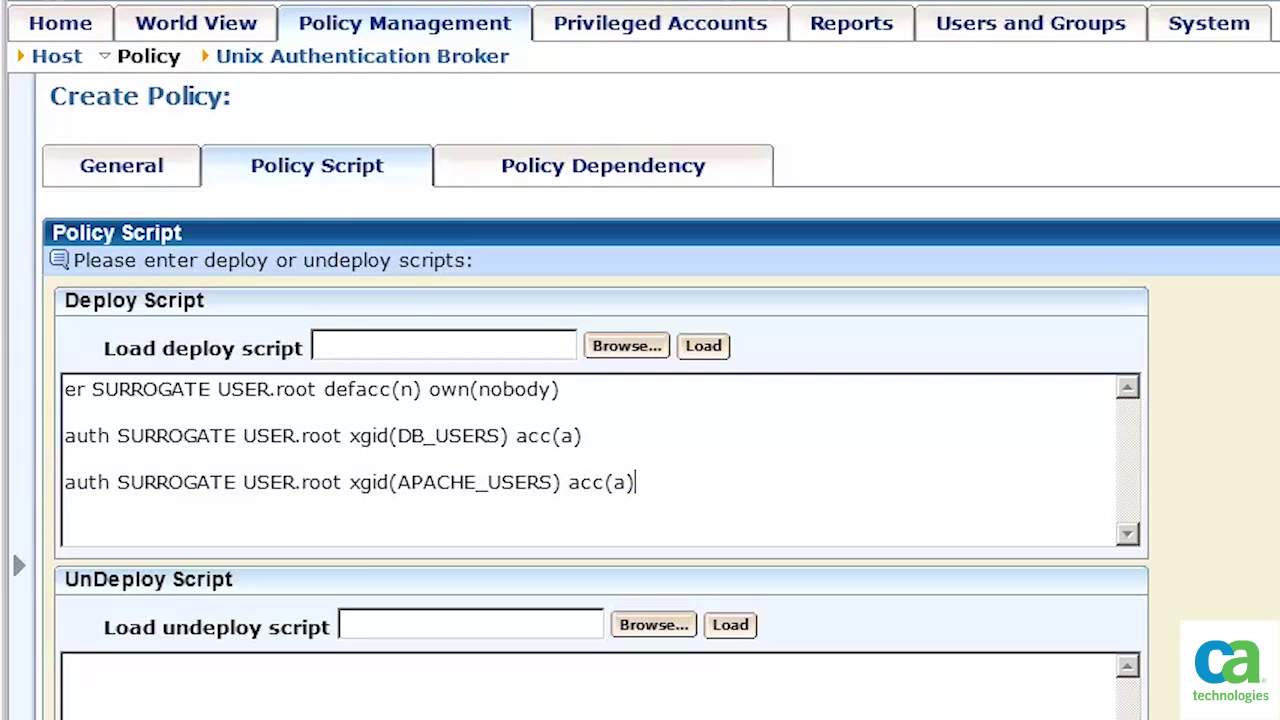
scroll(down, 3)
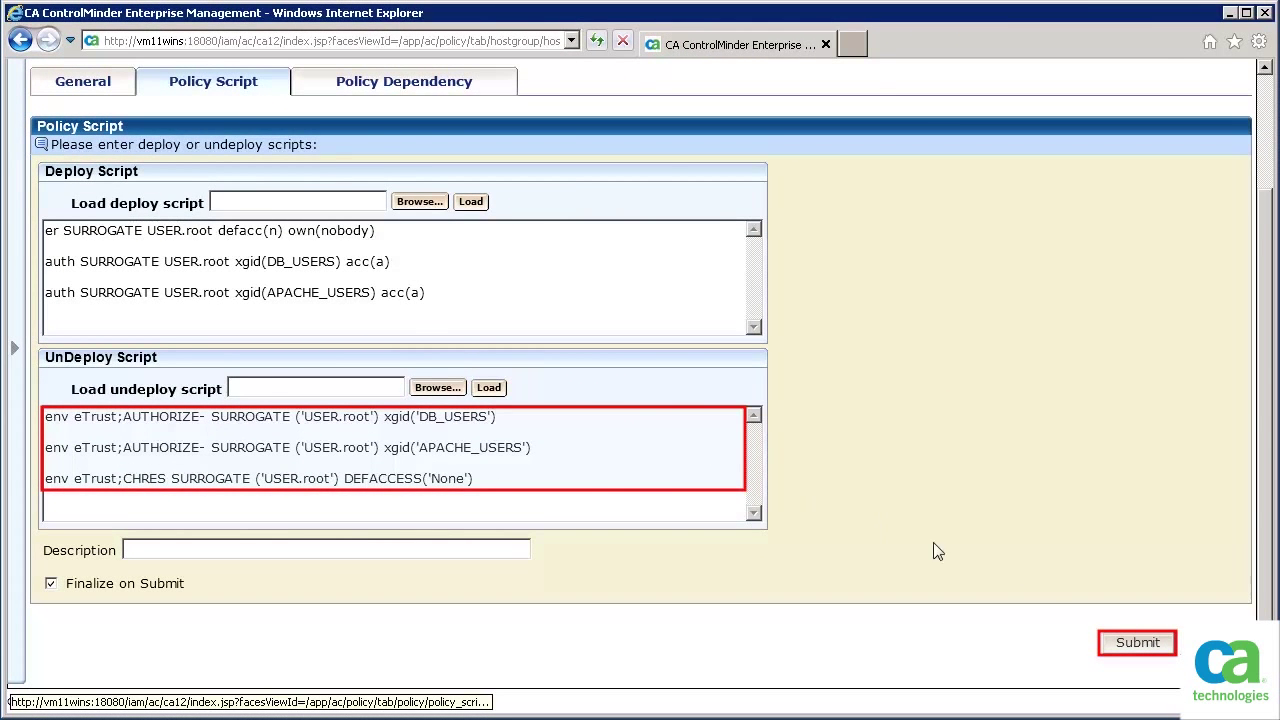
Submit the Impersonate Users policy and acknowledge the creation confirmation.
click(1136, 642)
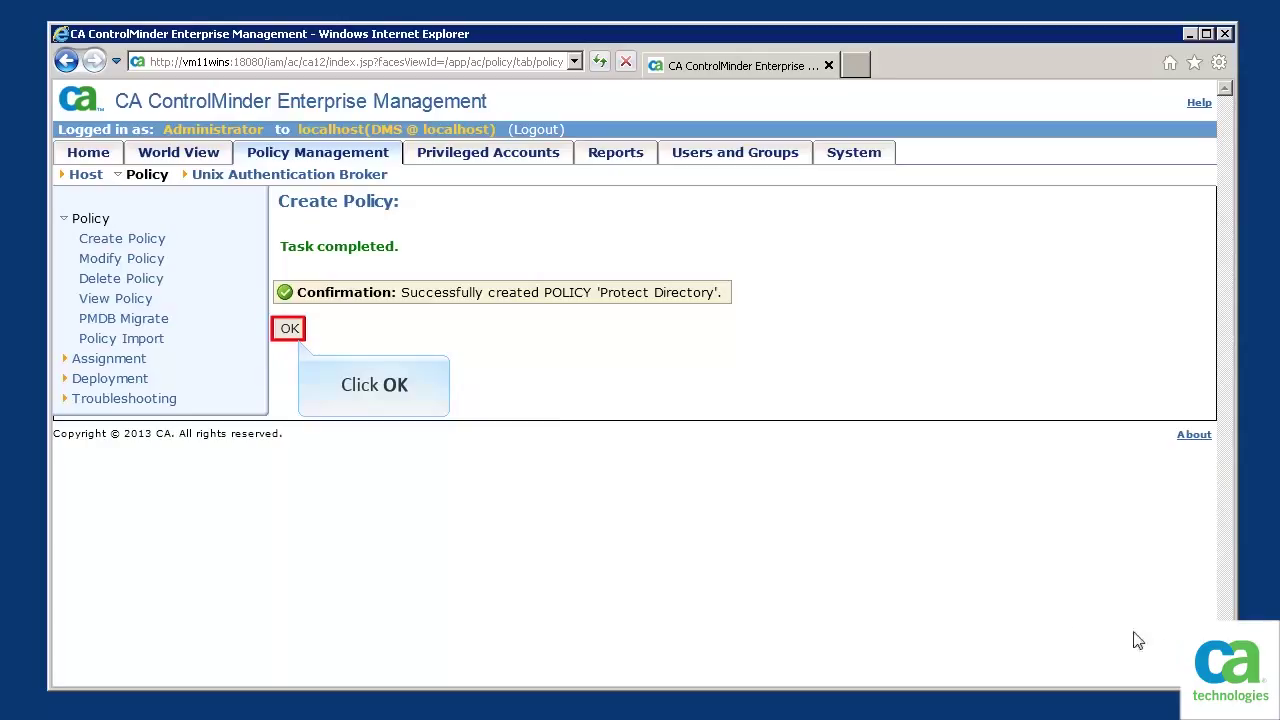
click(289, 328)
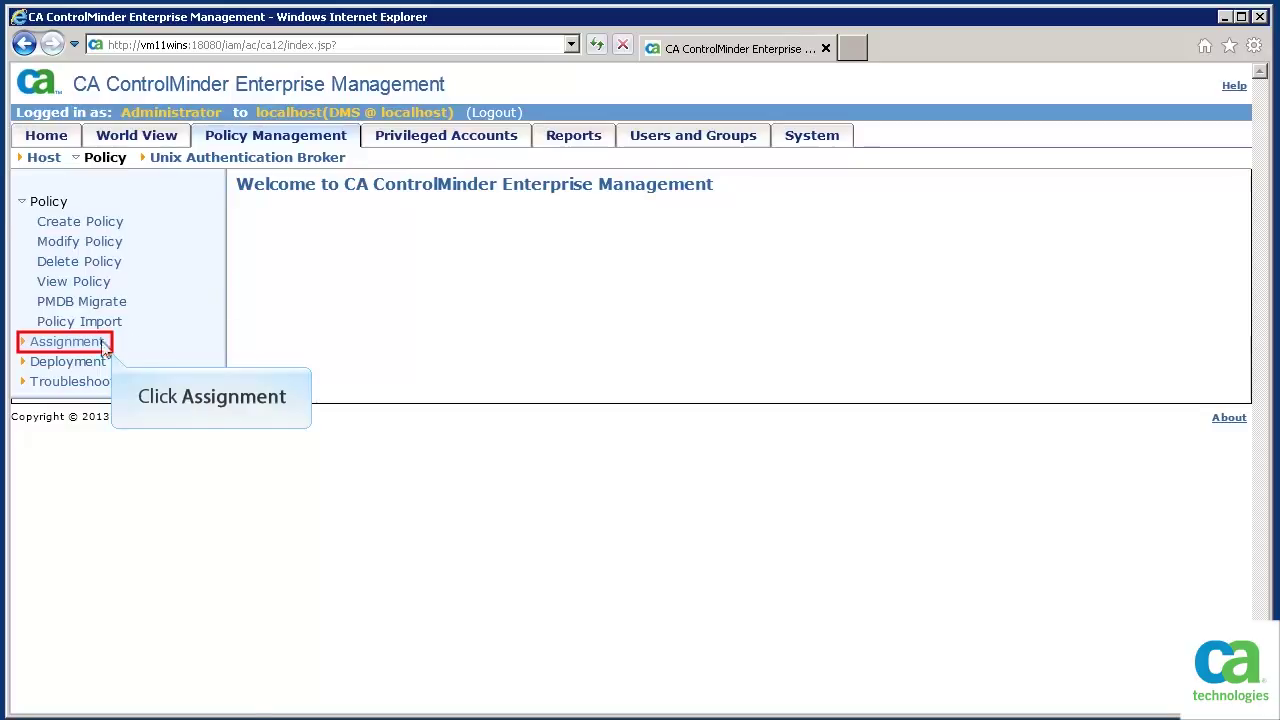
Assign Impersonate Users to host localhost.localdomain and reach the assignment summary.
click(65, 341)
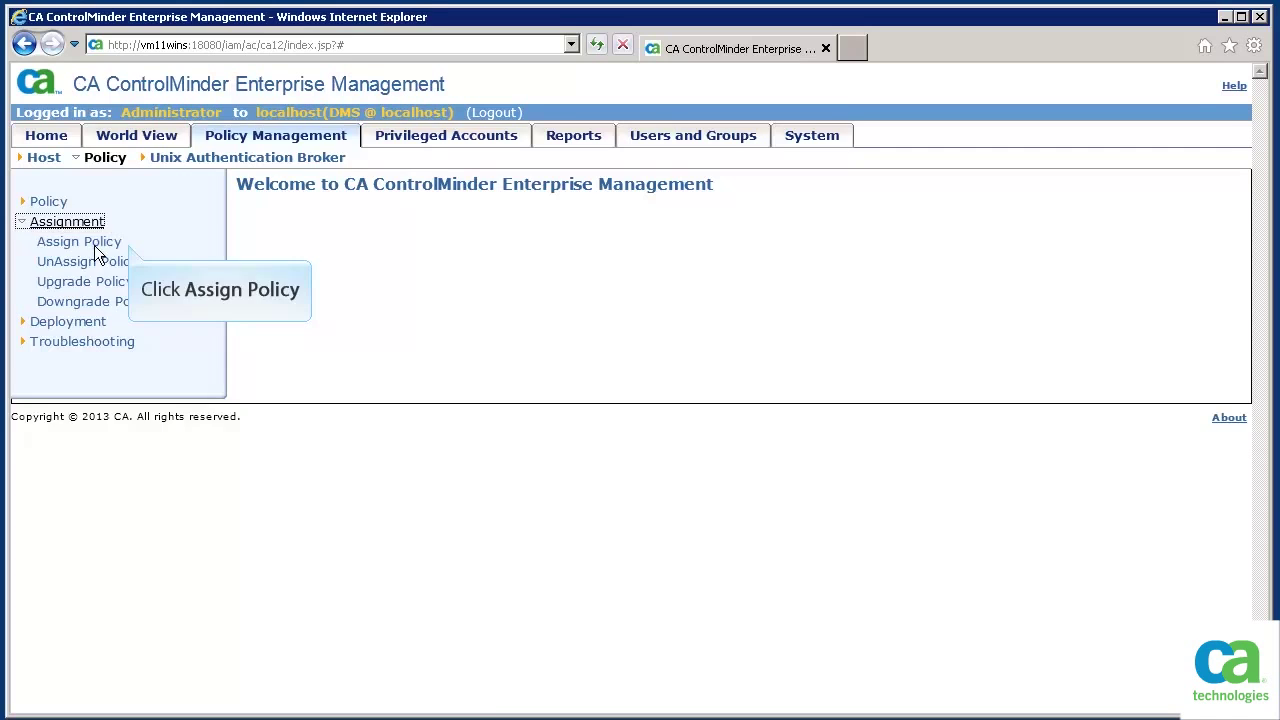
click(78, 241)
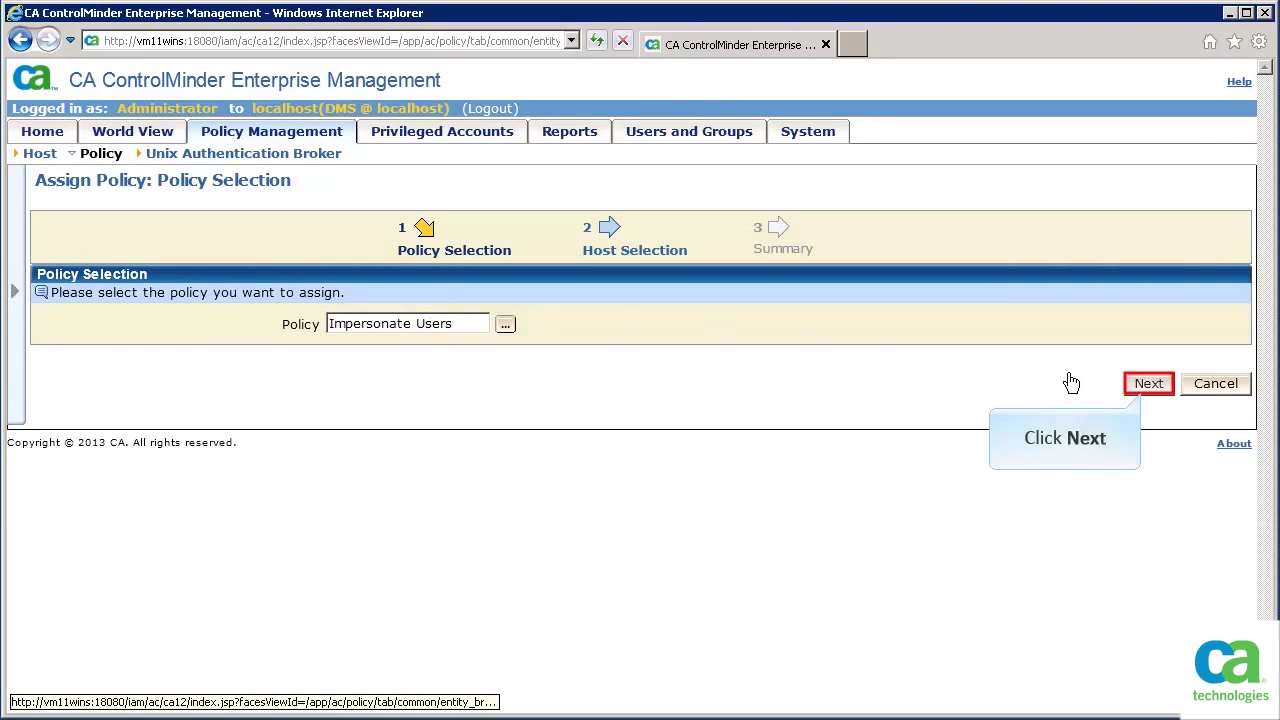
click(1148, 383)
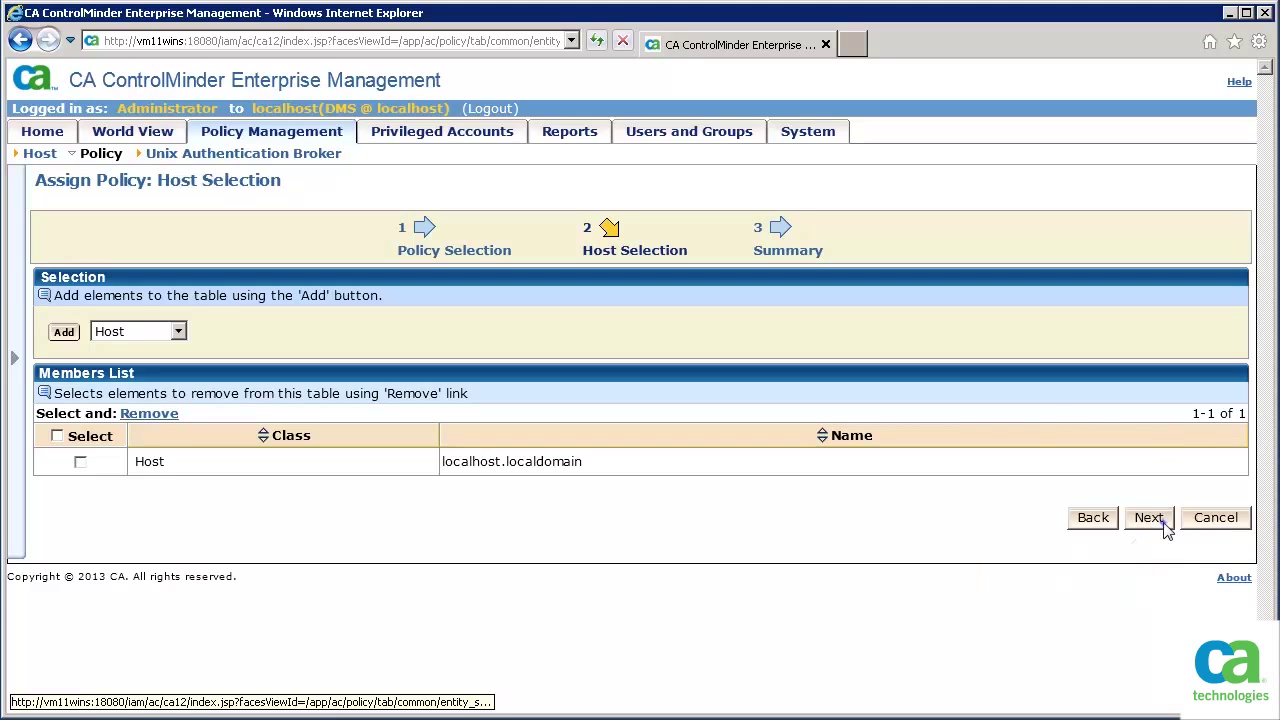
click(1148, 517)
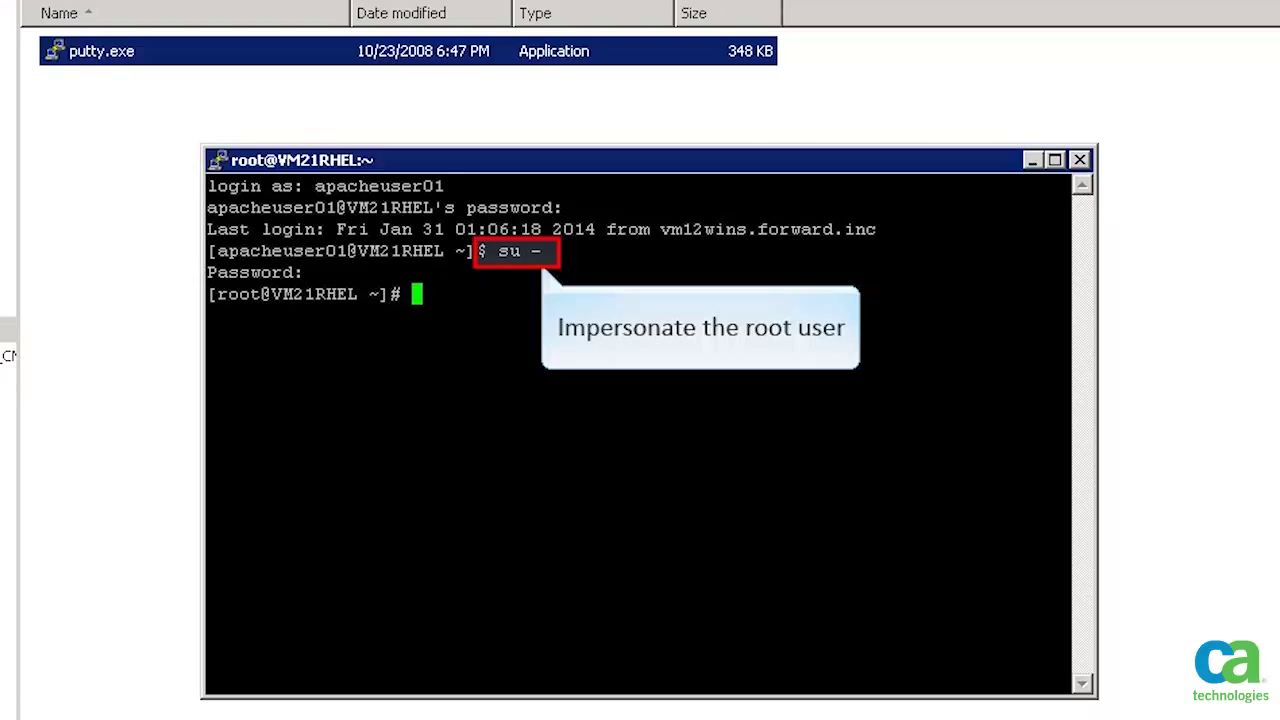
As root, run /etc/init.d/httpd stop and then /etc/init.d/httpd start.
text(/etc/init.d/httpd stop)
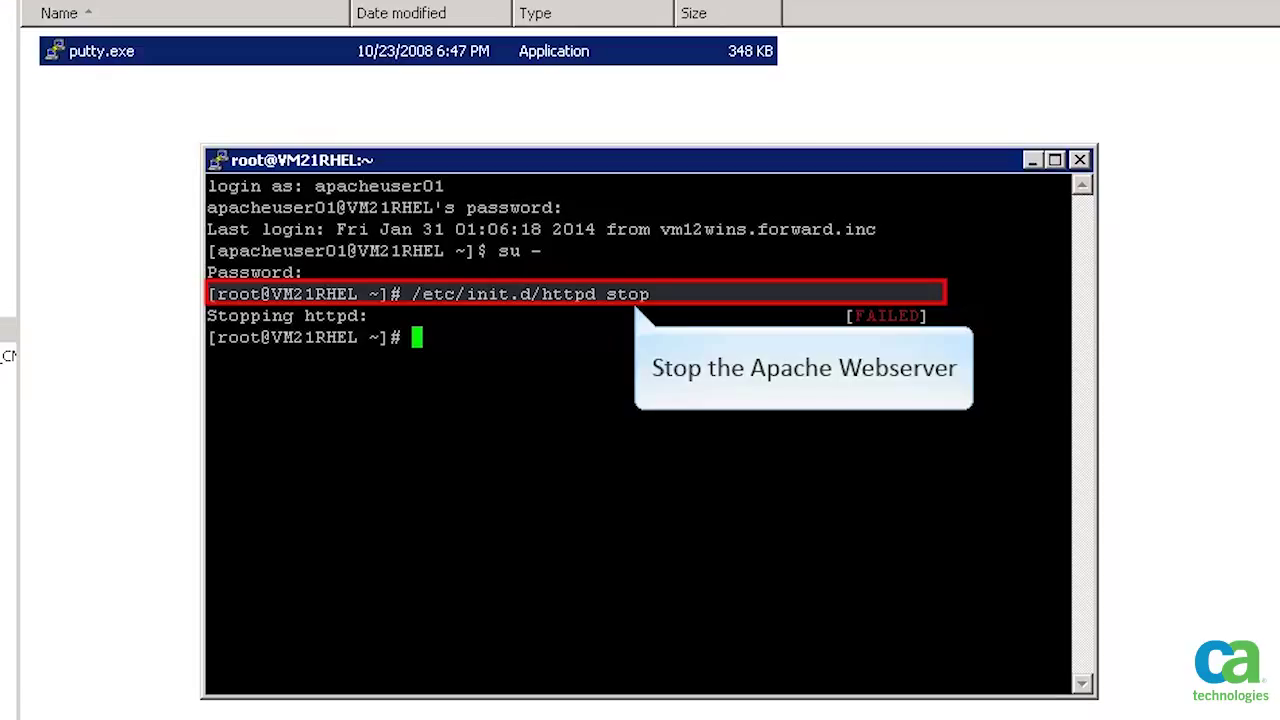
text(/etc/init.d/httpd start)
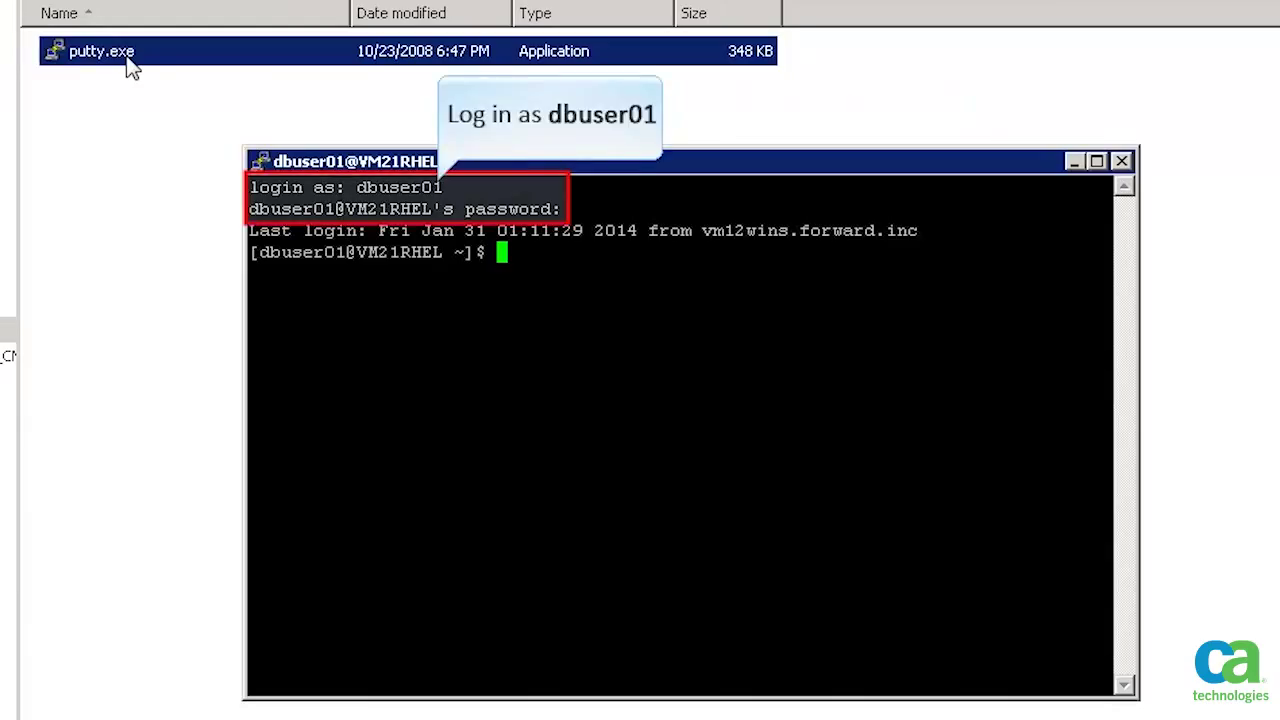
Restart oracle-xe as root via su -, add AccessControl bin to PATH, and check sewhoami.
text(/etc/init.d/oracle-xe start)
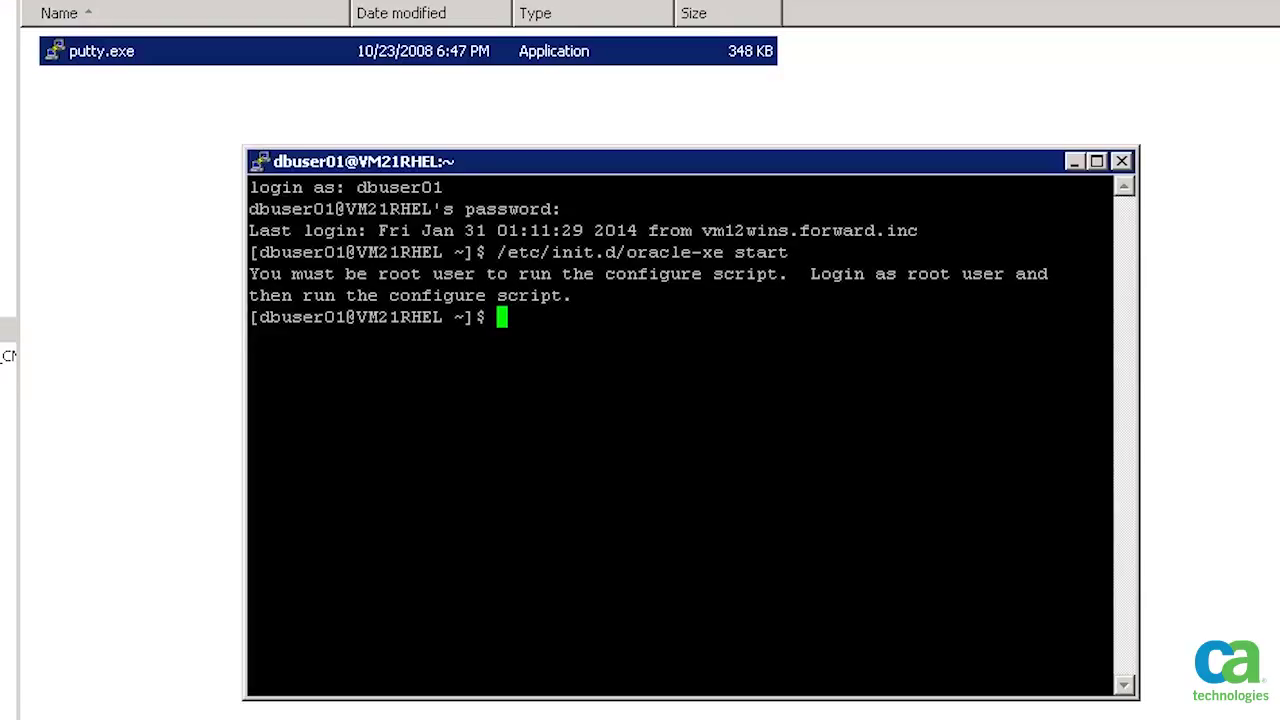
text(su -)
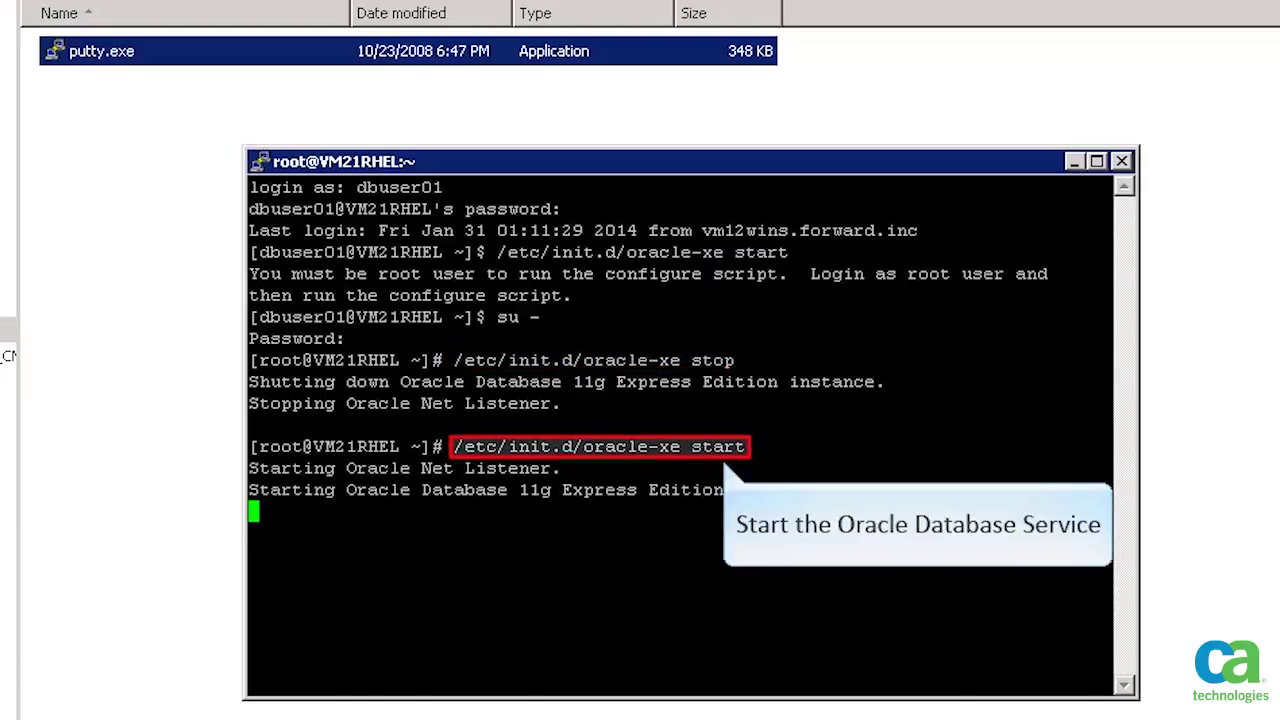
text(export PATH=$:/opt/CA/AccessControl/bin/)
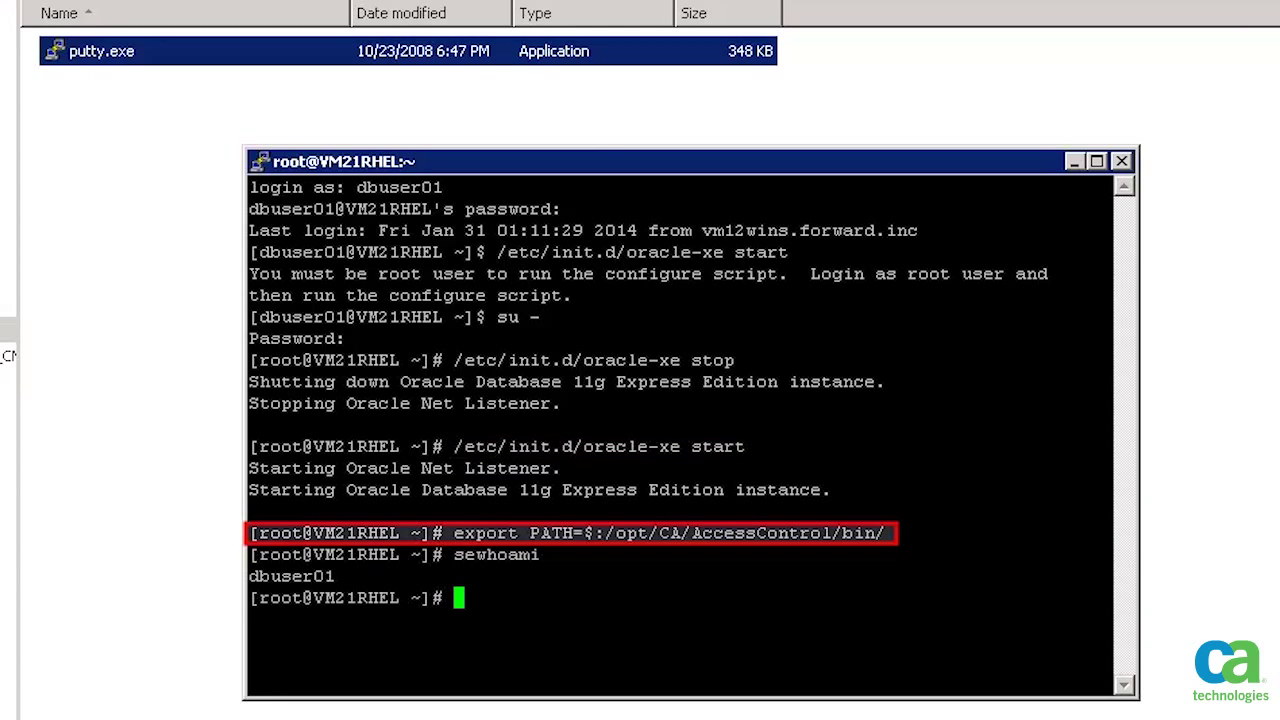